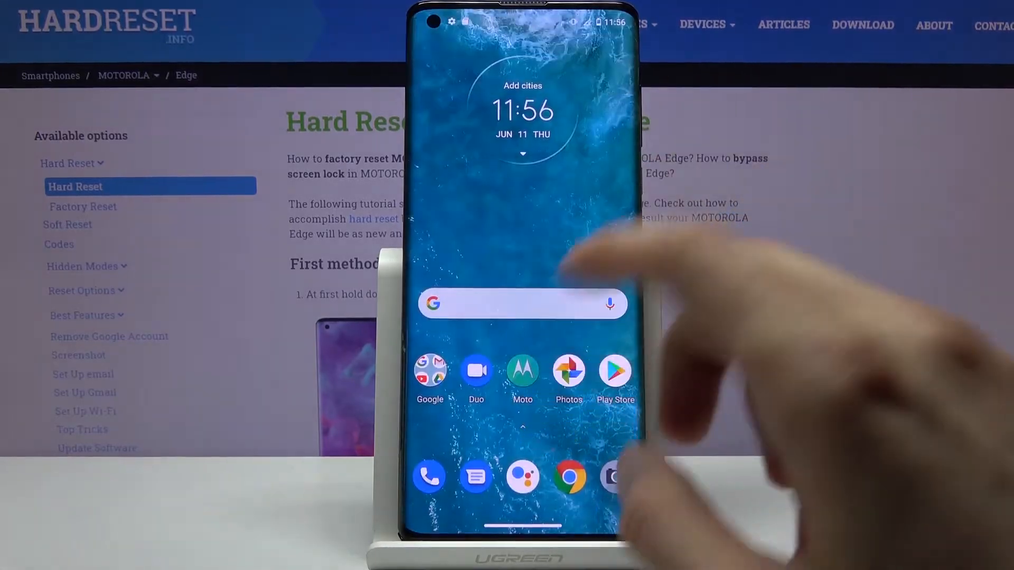
Launch the Contacts app from the home screen, showing an empty contact list.
{"action": "left_click", "coordinate": [429, 372]}
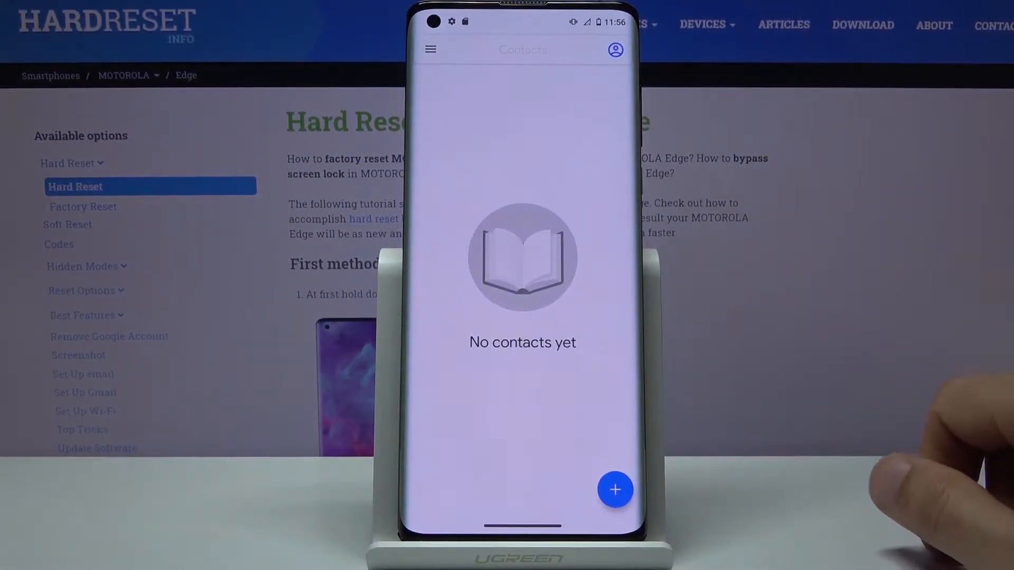
Import from the SIM card via Settings, listing all four SIM contacts for import.
{"action": "left_click", "coordinate": [430, 49]}
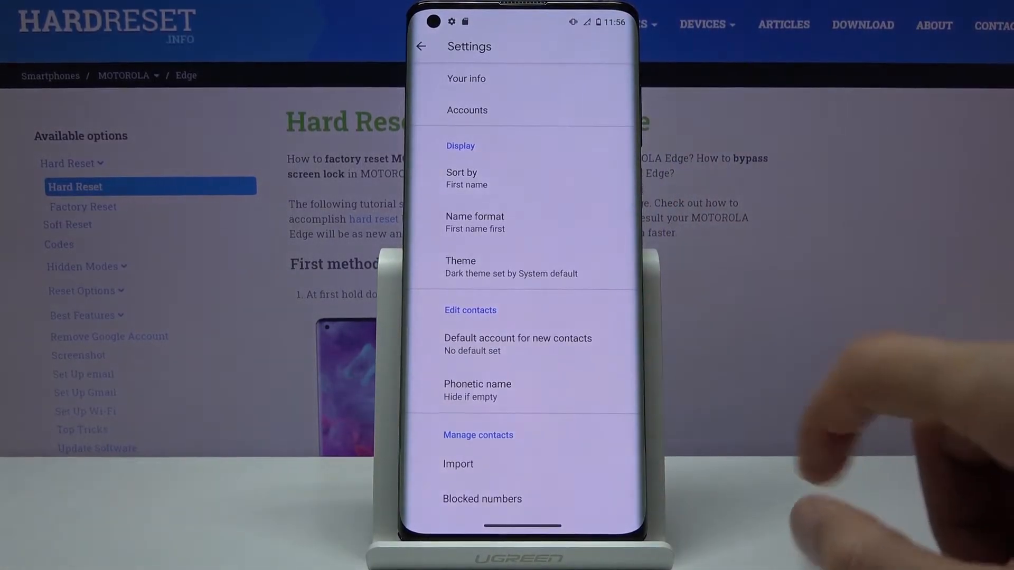
{"action": "left_click", "coordinate": [458, 463]}
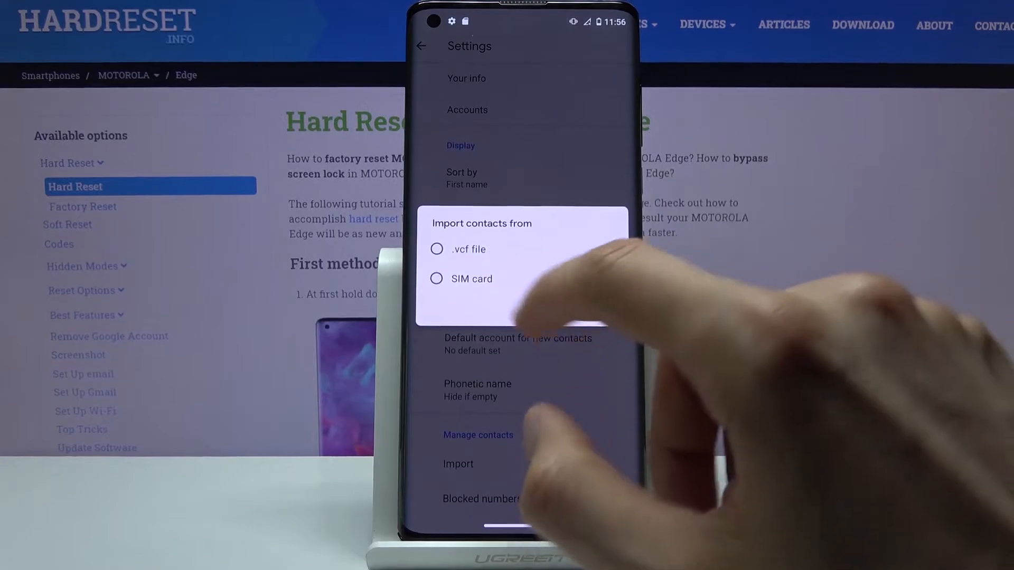
{"action": "left_click", "coordinate": [437, 279]}
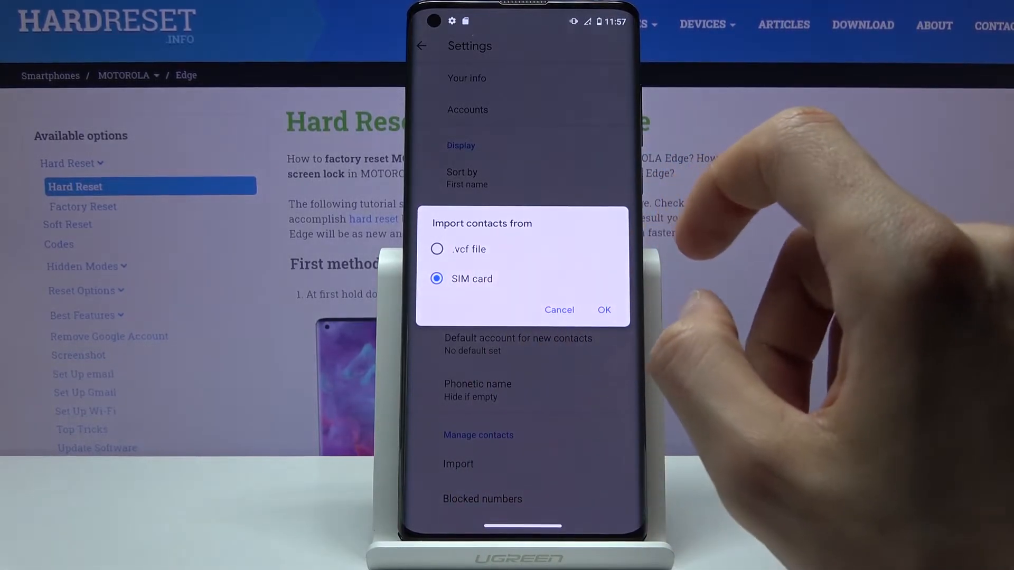
{"action": "left_click", "coordinate": [605, 310]}
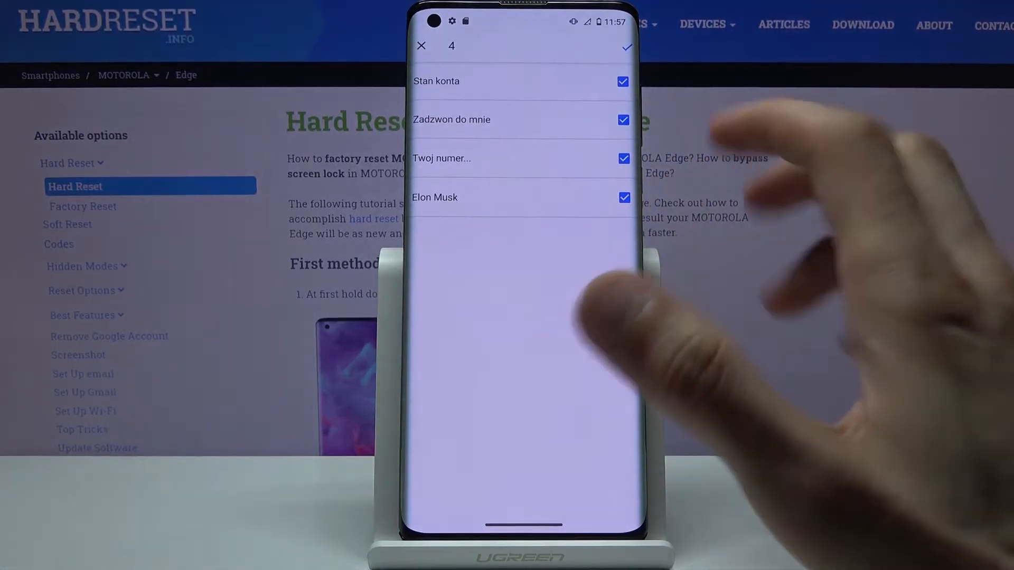